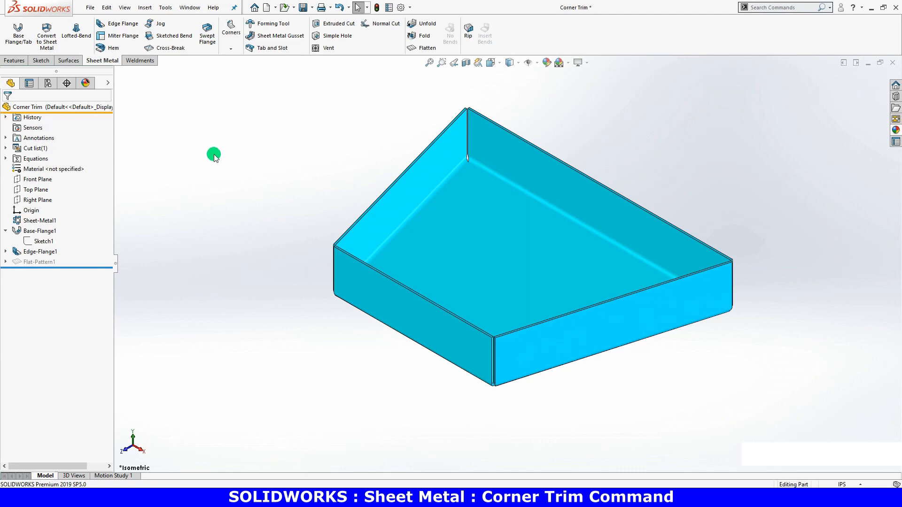
mouse_move(231, 30)
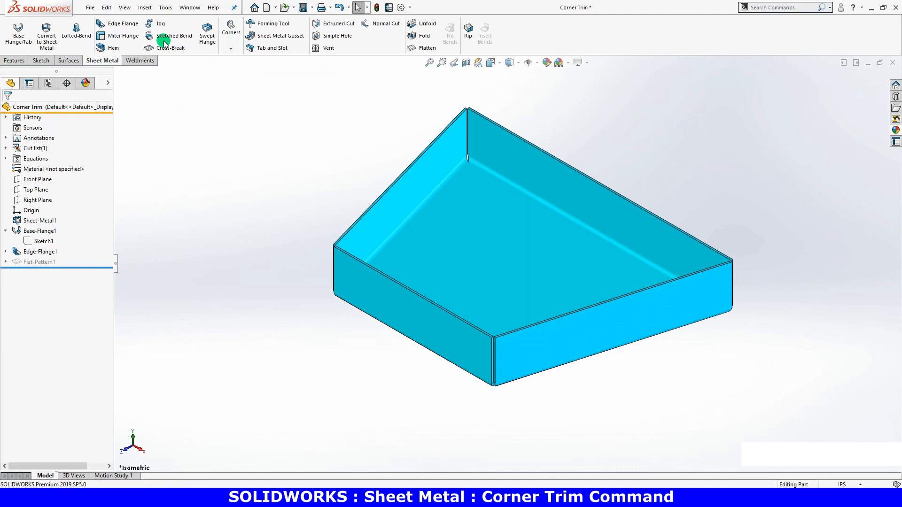
Step: Flatten the tray into its flat pattern so Corner Trim becomes available under Insert > Sheet Metal
left_click(144, 7)
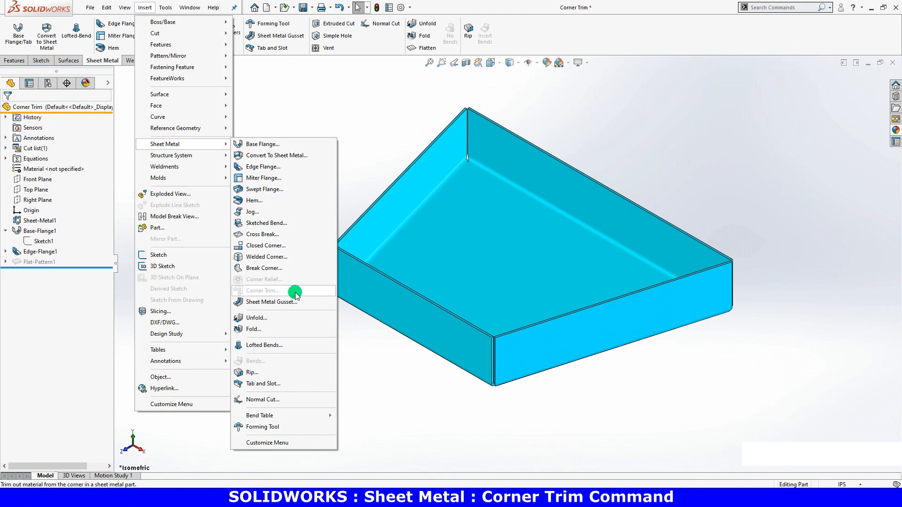
mouse_move(299, 294)
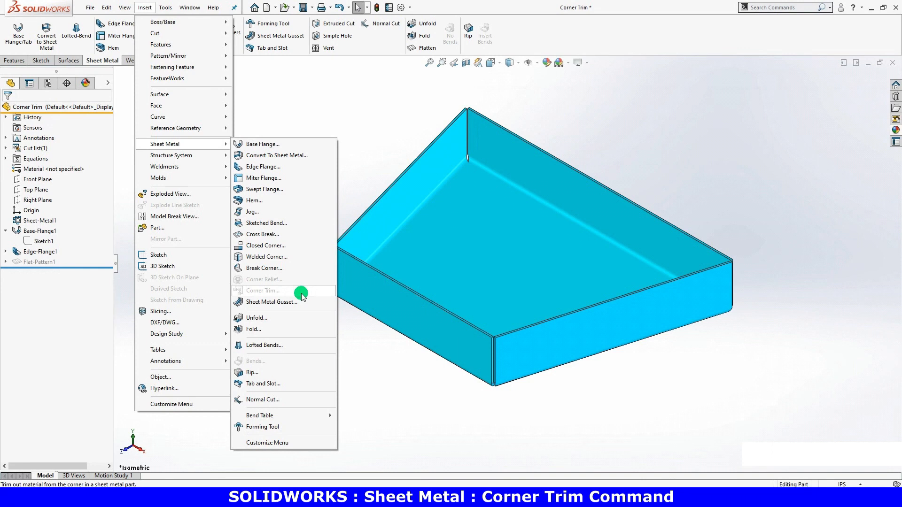
mouse_move(303, 301)
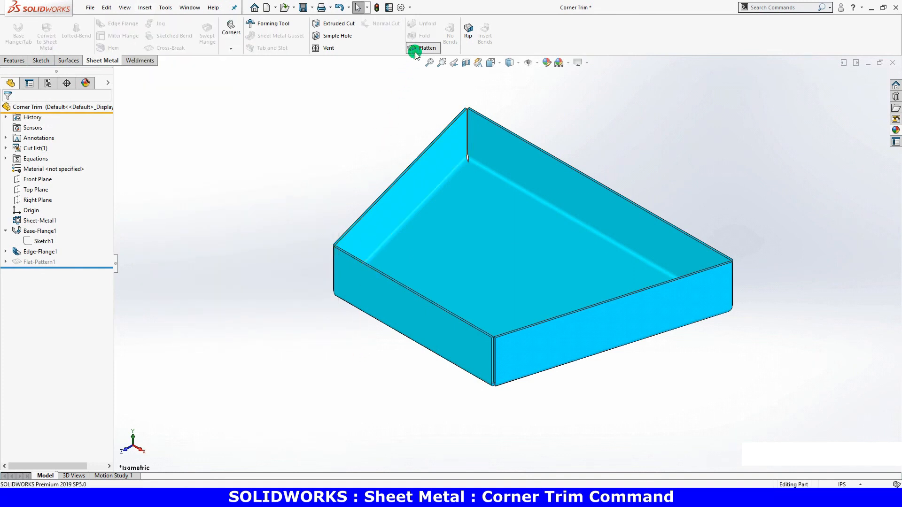
left_click(422, 47)
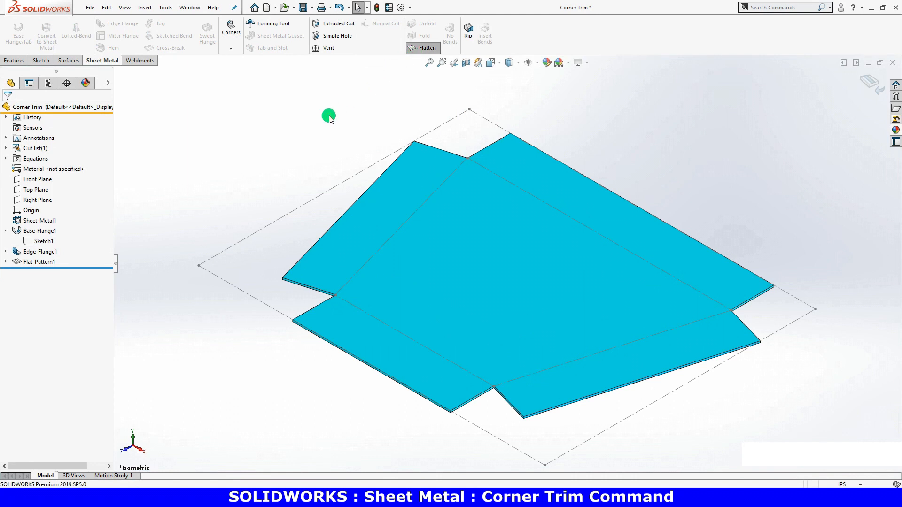
mouse_move(218, 55)
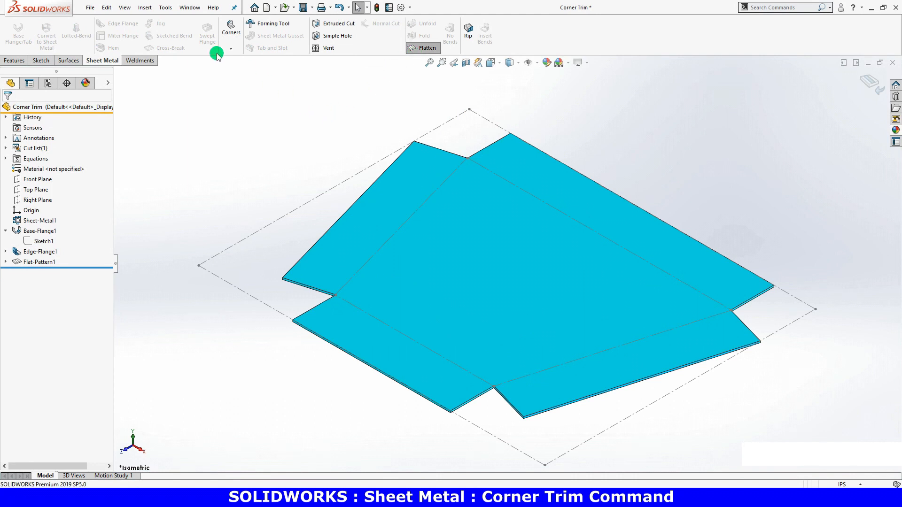
left_click(144, 7)
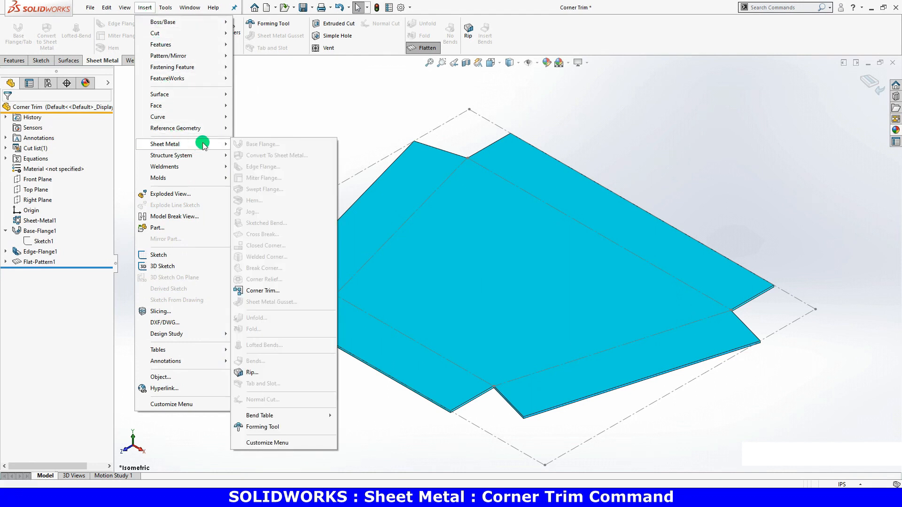
mouse_move(299, 290)
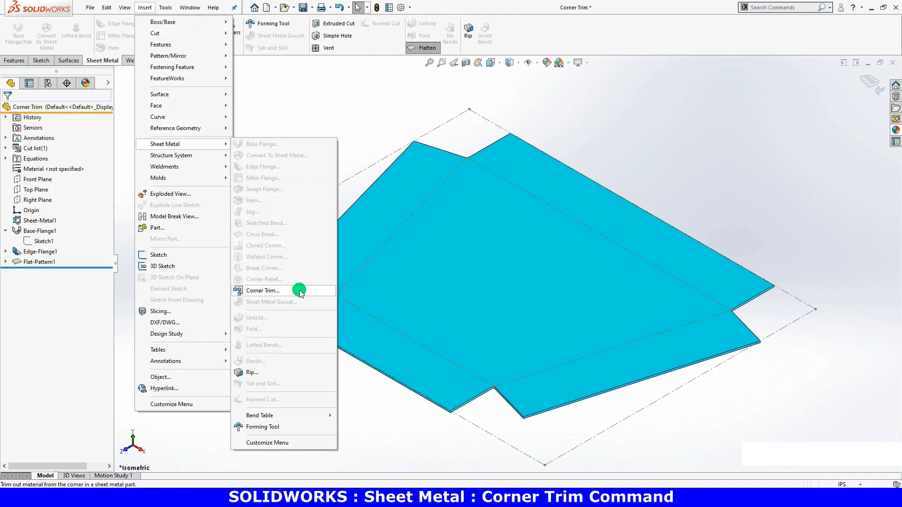
Step: Start a Corner Trim and collect all four bend corner edges for relief
left_click(263, 291)
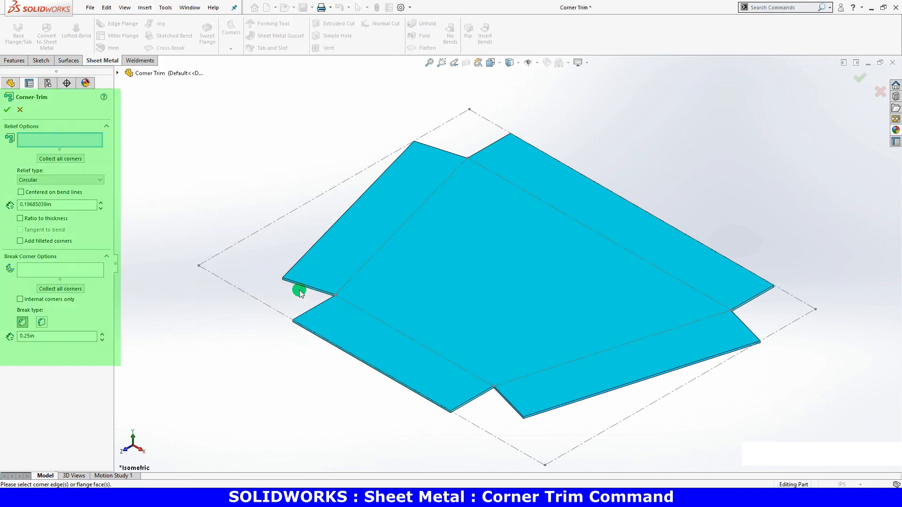
mouse_move(221, 184)
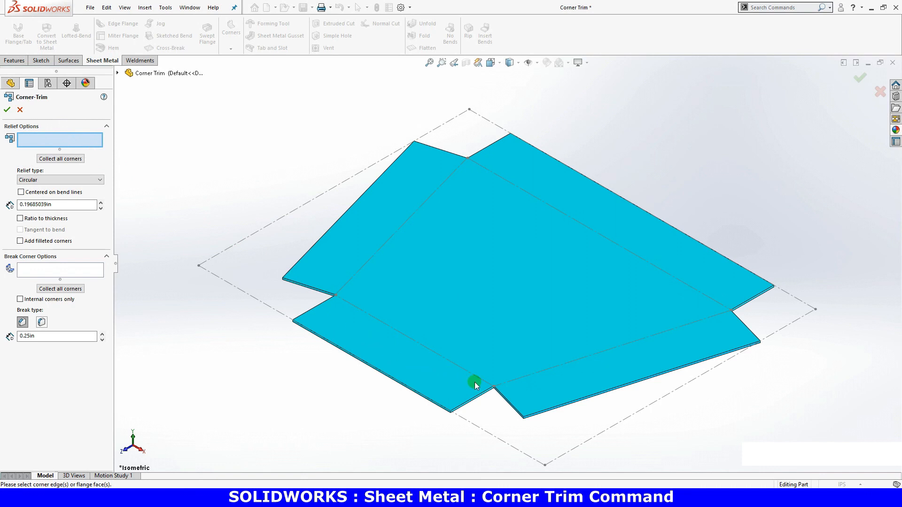
left_click(475, 385)
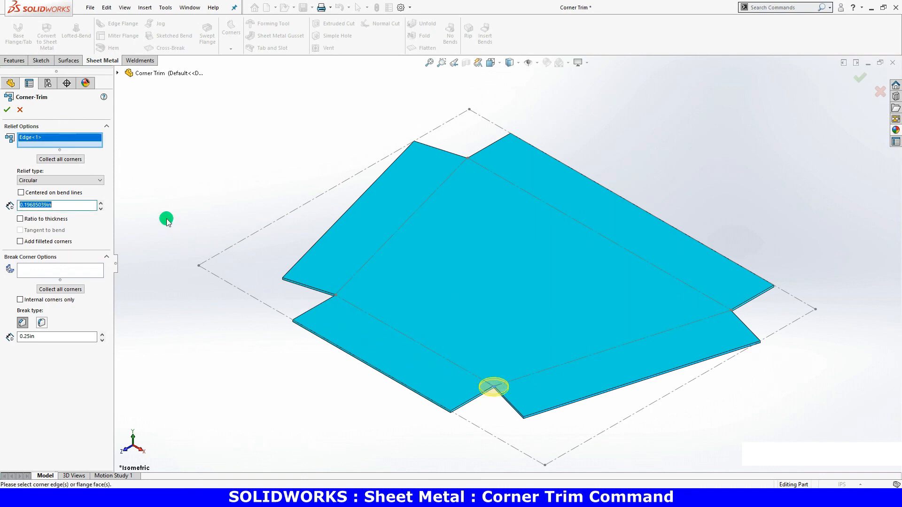
left_click(60, 158)
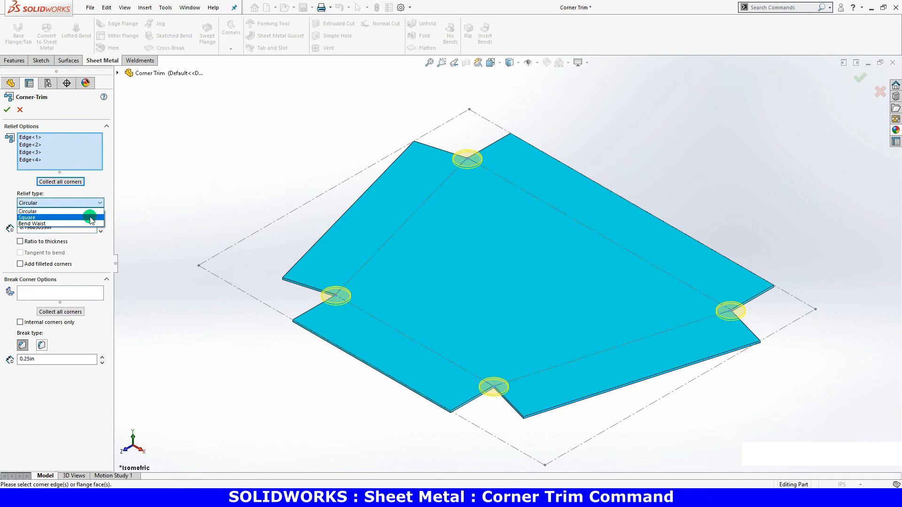
Step: Preview Square and Bend Waist relief types, then settle on Square reliefs
left_click(27, 217)
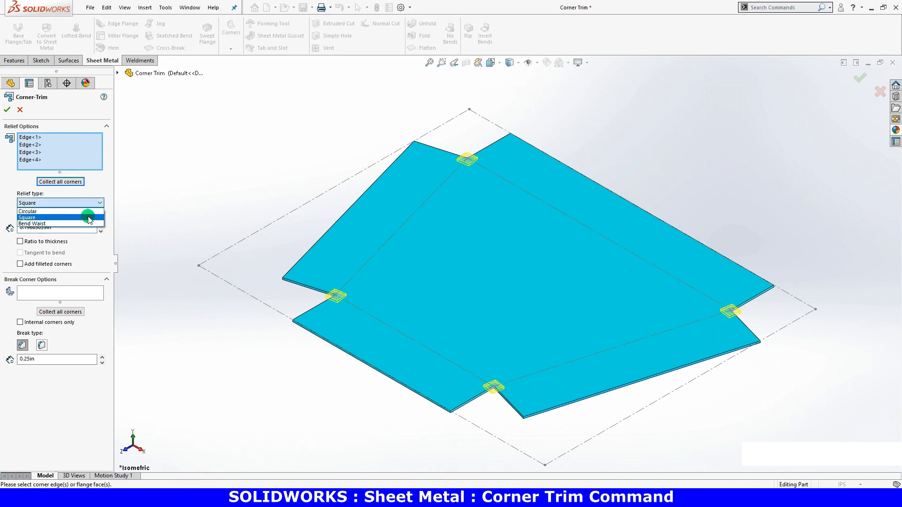
left_click(34, 224)
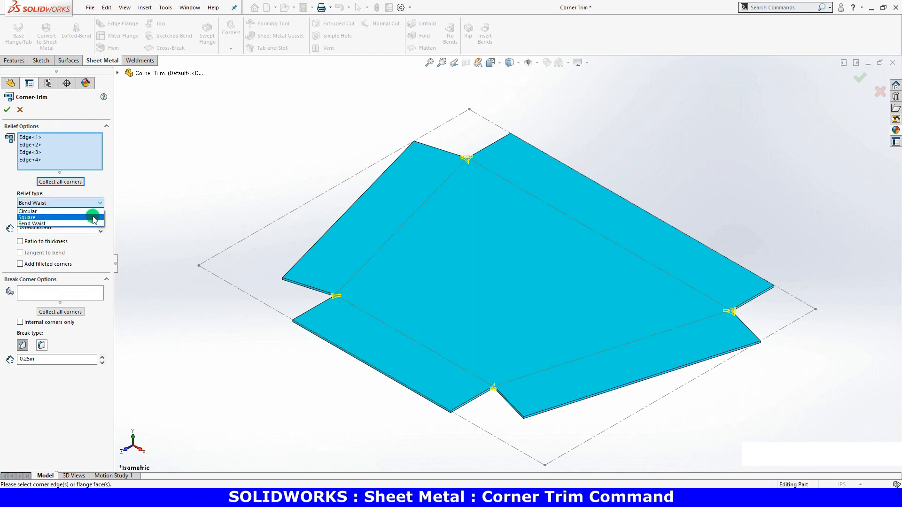
left_click(28, 217)
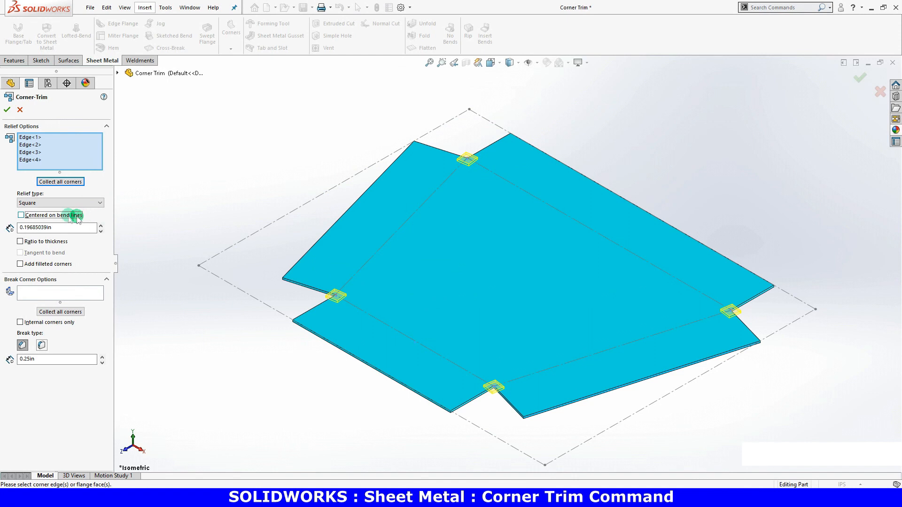
Step: Center the square reliefs on the bend lines, enlarge them, and make them tangent to the bends
left_click(19, 215)
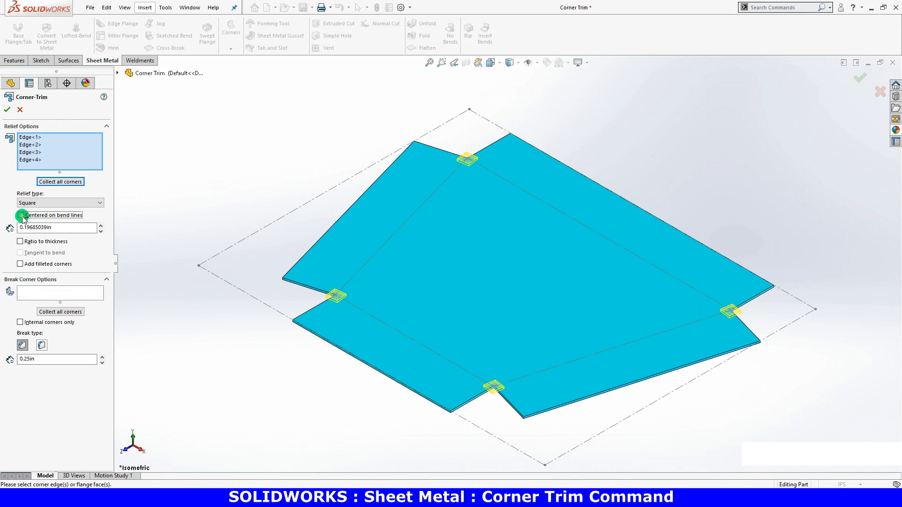
left_click(21, 214)
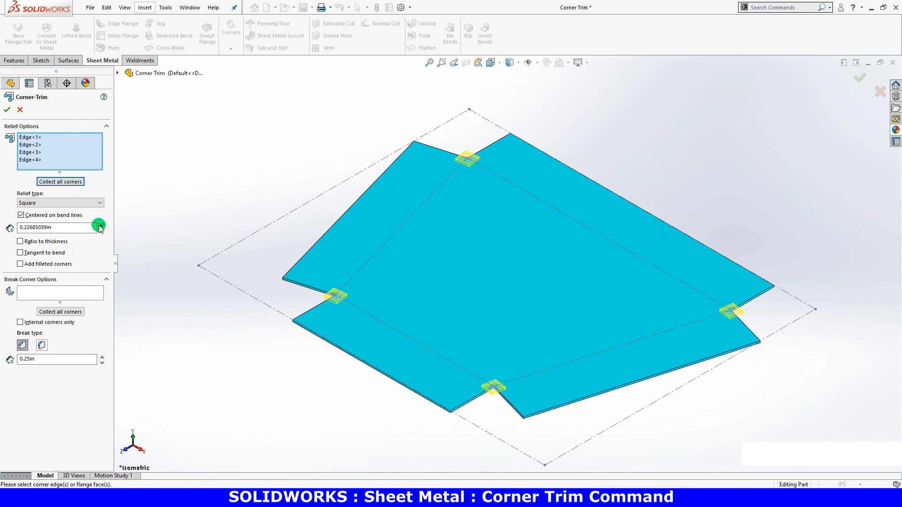
left_click(98, 225)
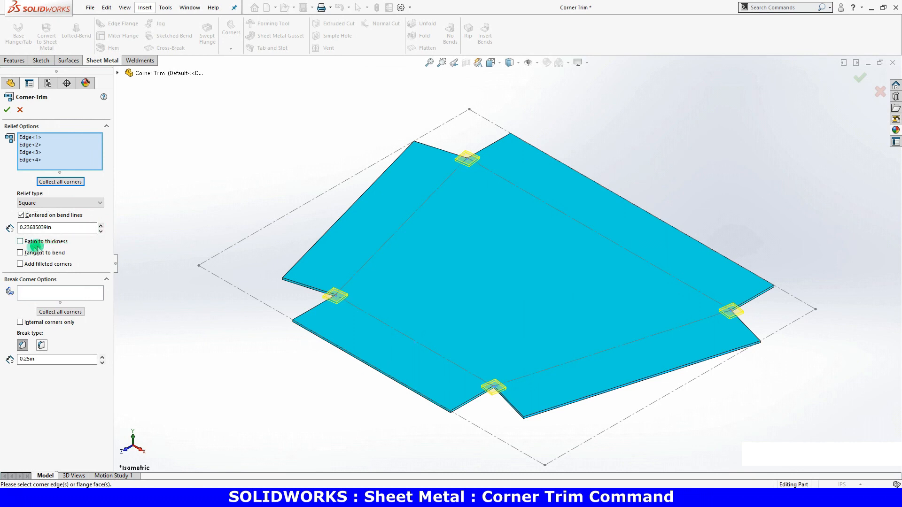
left_click(21, 253)
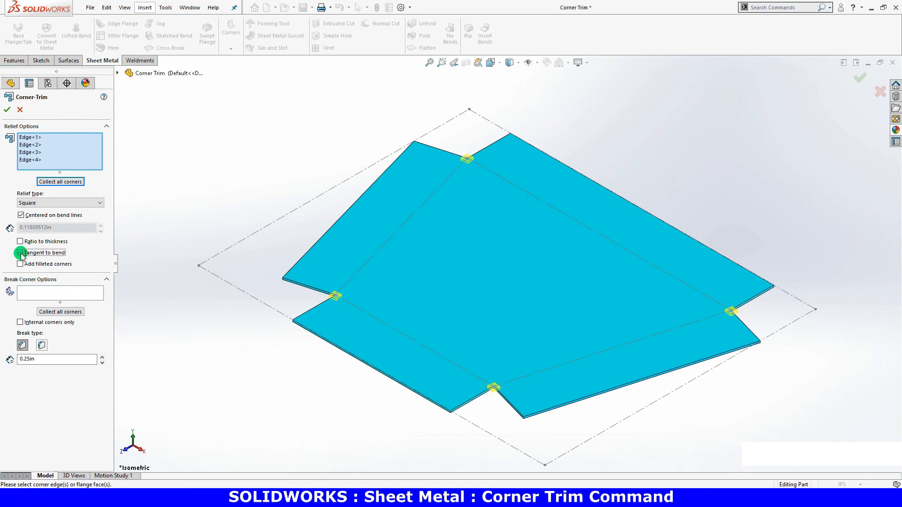
left_click(19, 253)
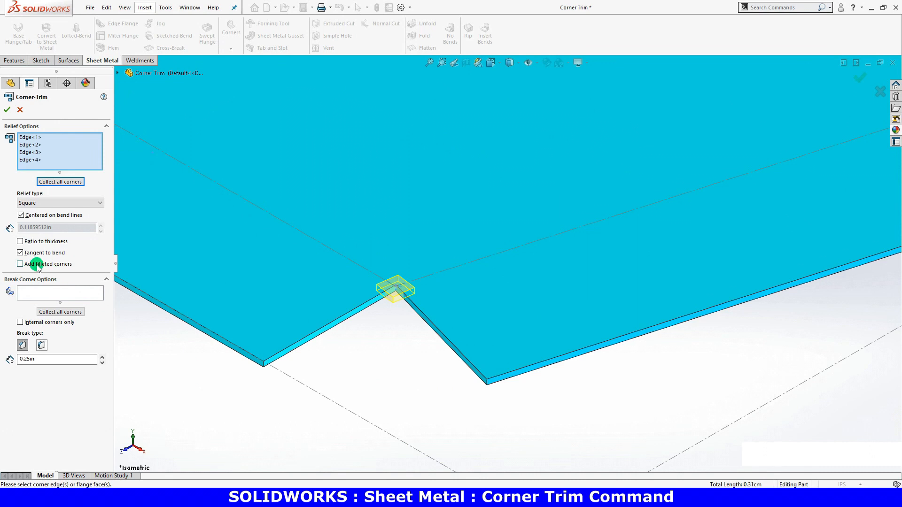
Step: Add filleted corners to the square reliefs and increase the fillet radius
left_click(21, 264)
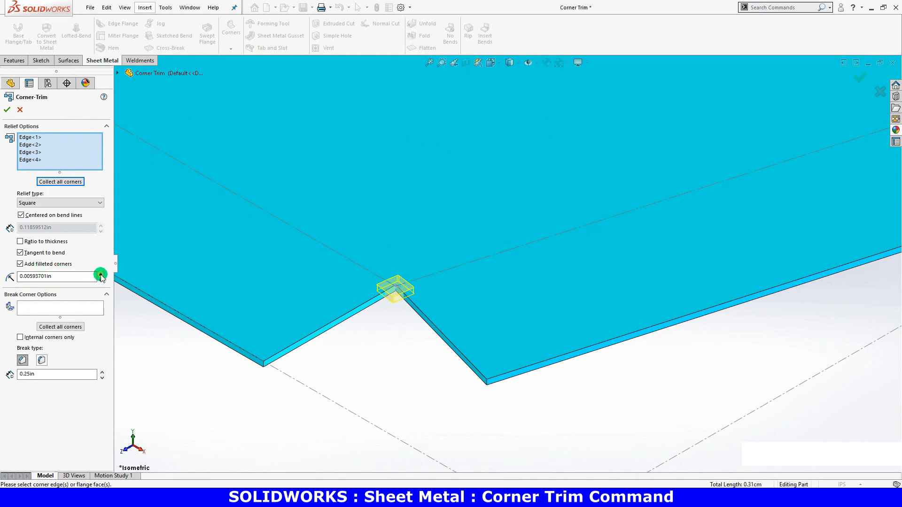
left_click(100, 273)
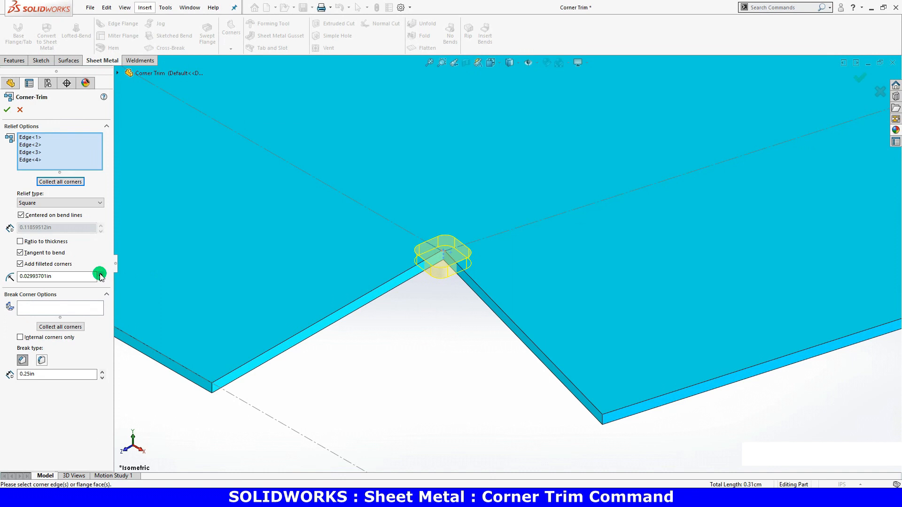
left_click(60, 308)
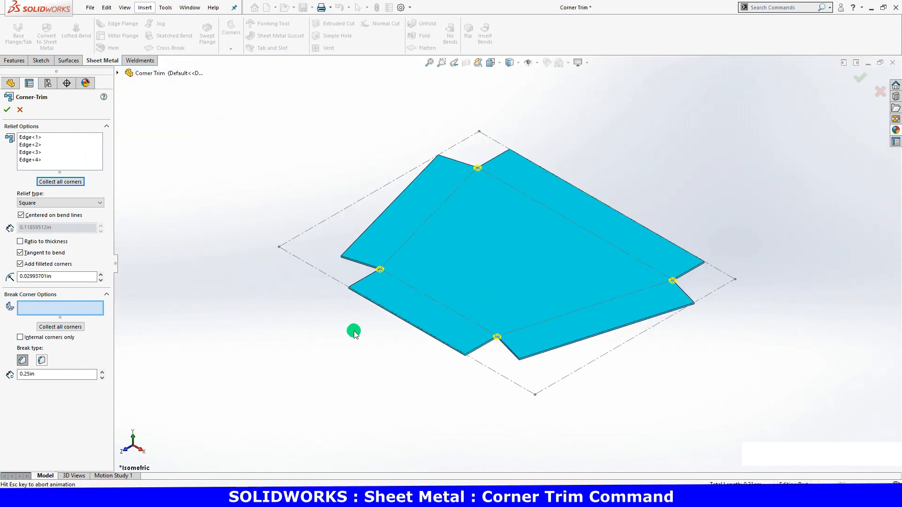
Step: Break the flat face's outer corners with 0.25 in fillets and finish Corner-Trim2
left_click(476, 271)
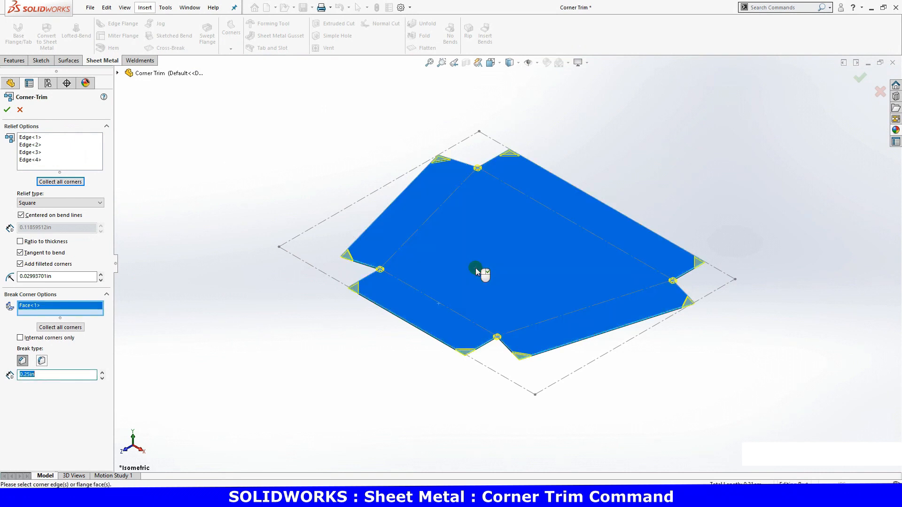
scroll("up", 3)
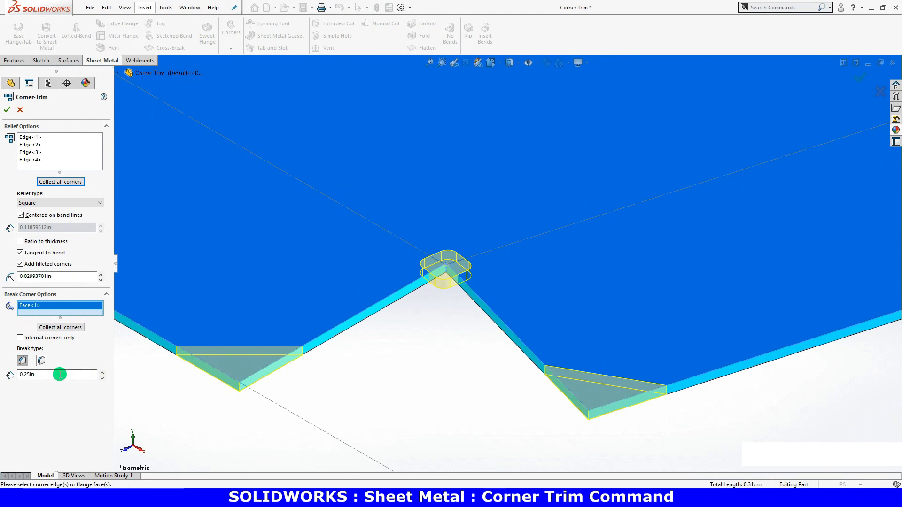
mouse_move(54, 375)
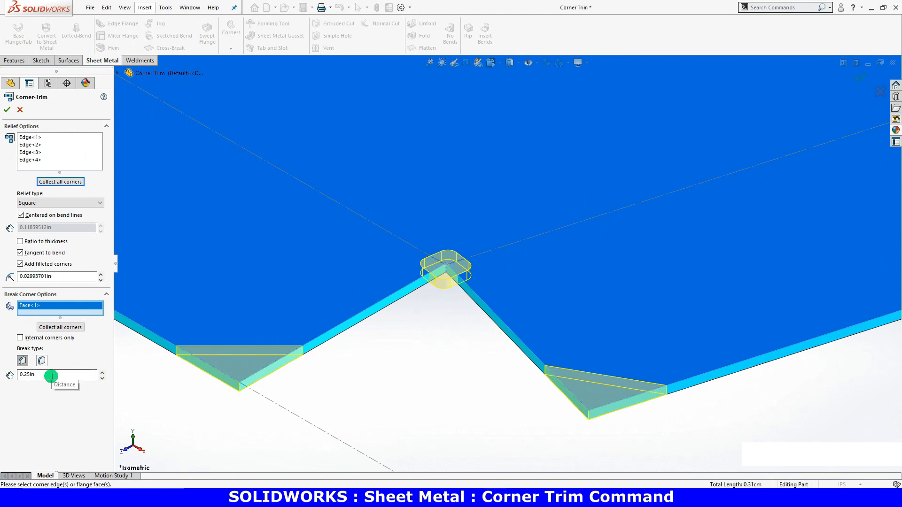
left_click(40, 361)
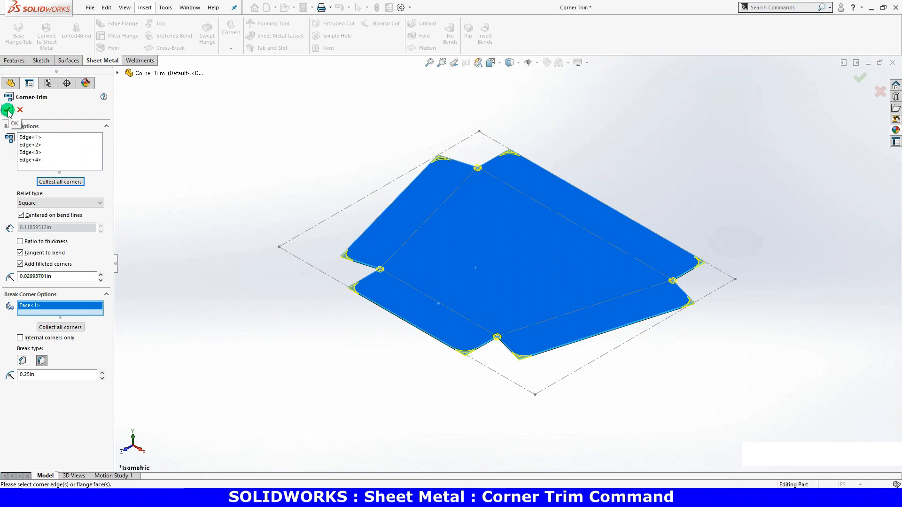
left_click(9, 109)
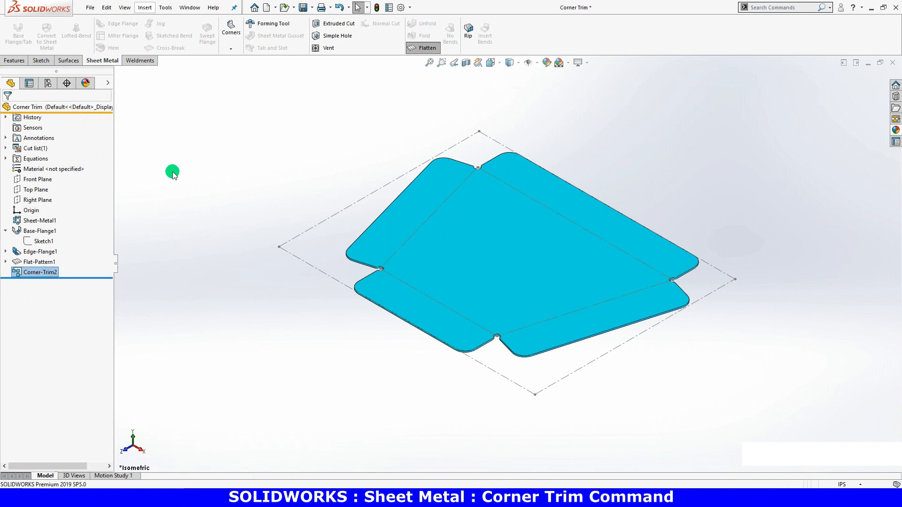